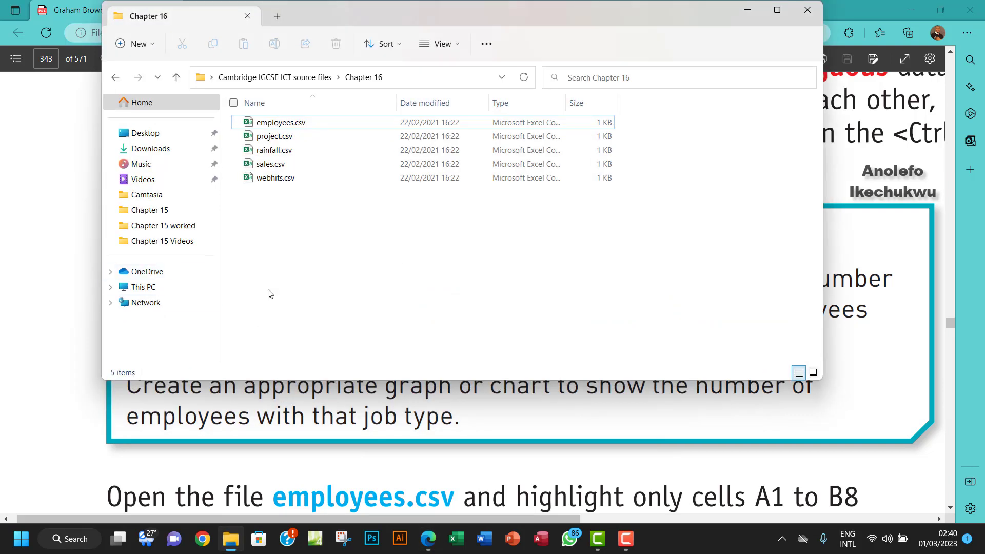
Open employees.csv from the Chapter 16 folder in Excel
left_click(280, 122)
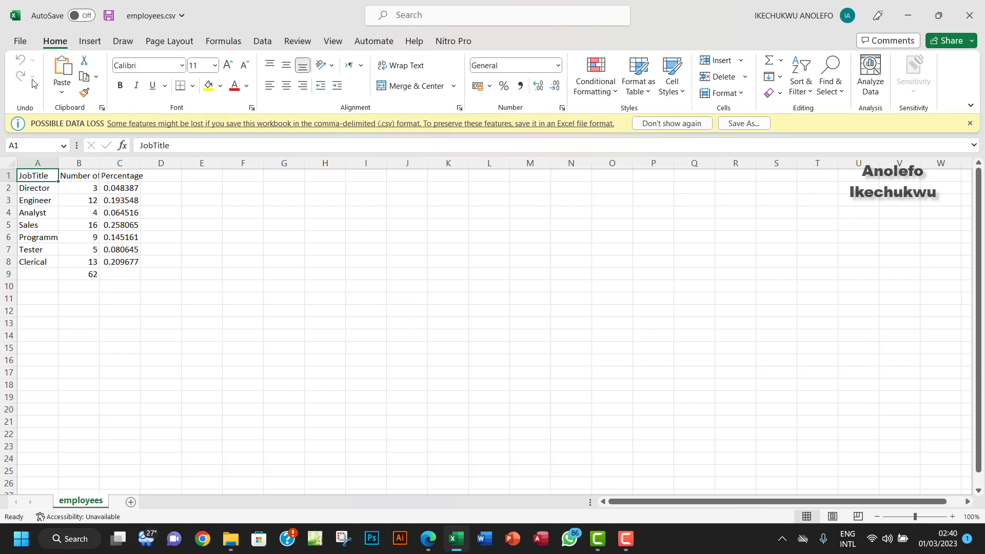
Point Save As to Desktop > Chapter 16 tasks files, type Excel Workbook, name 'task 16a'
left_click(20, 42)
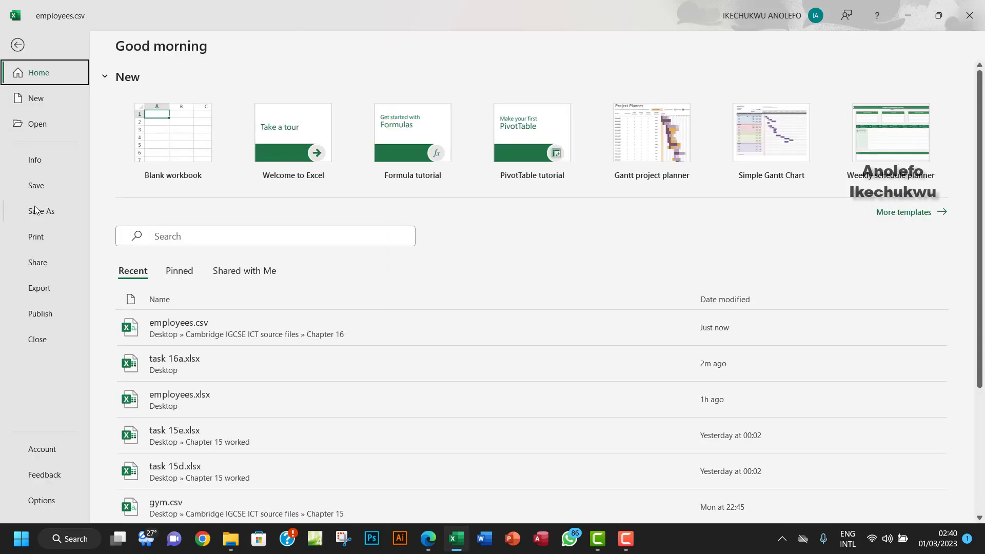
left_click(41, 210)
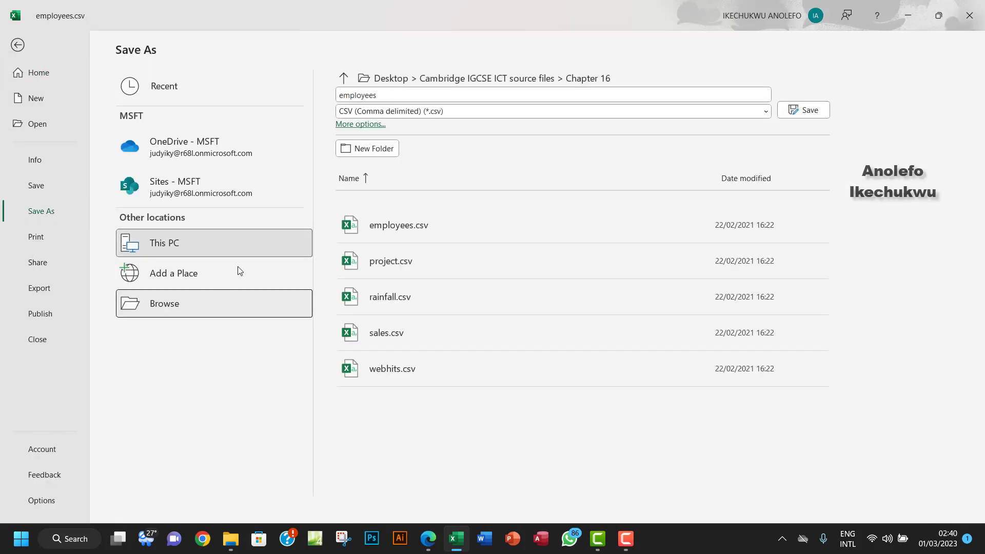
left_click(164, 303)
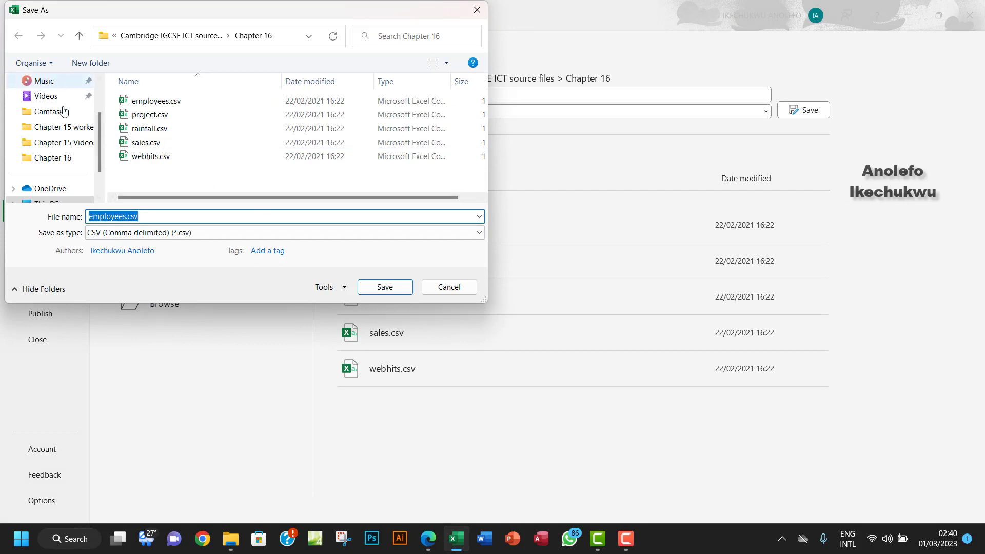
left_click(49, 111)
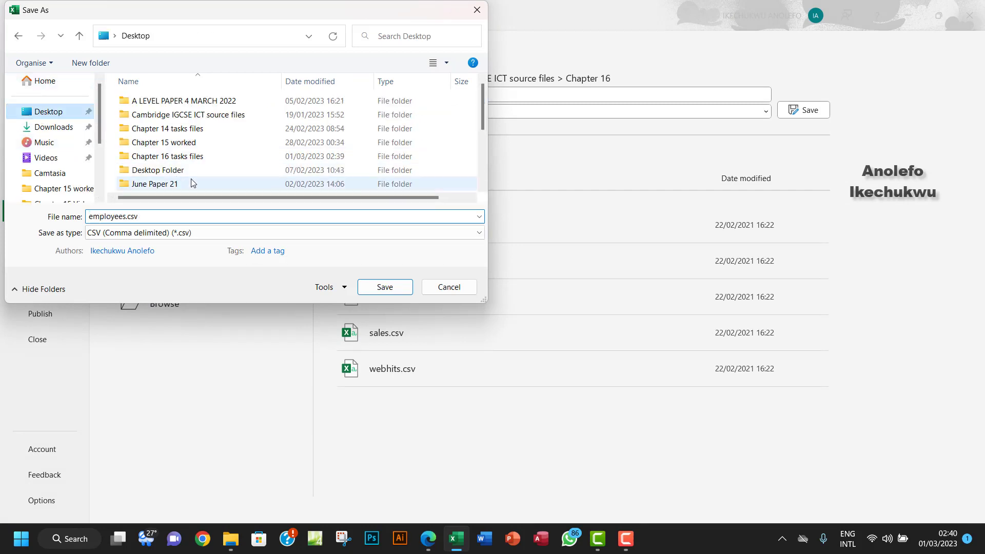
double_click(168, 156)
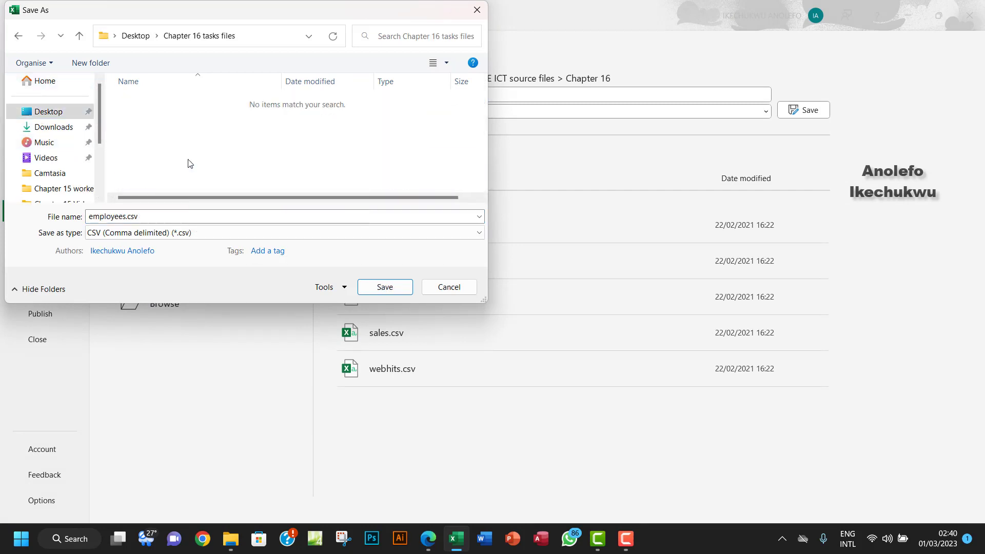
left_click(284, 232)
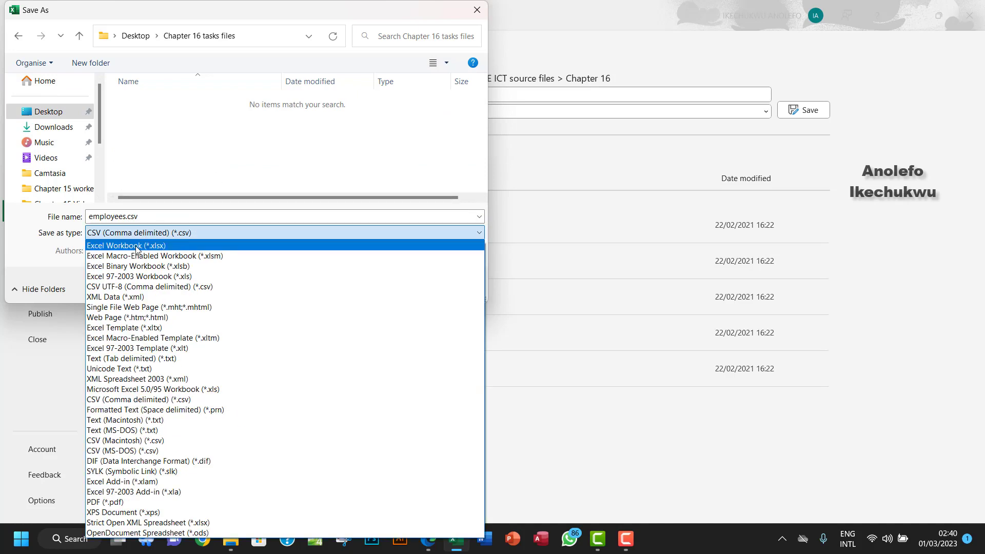
left_click(126, 246)
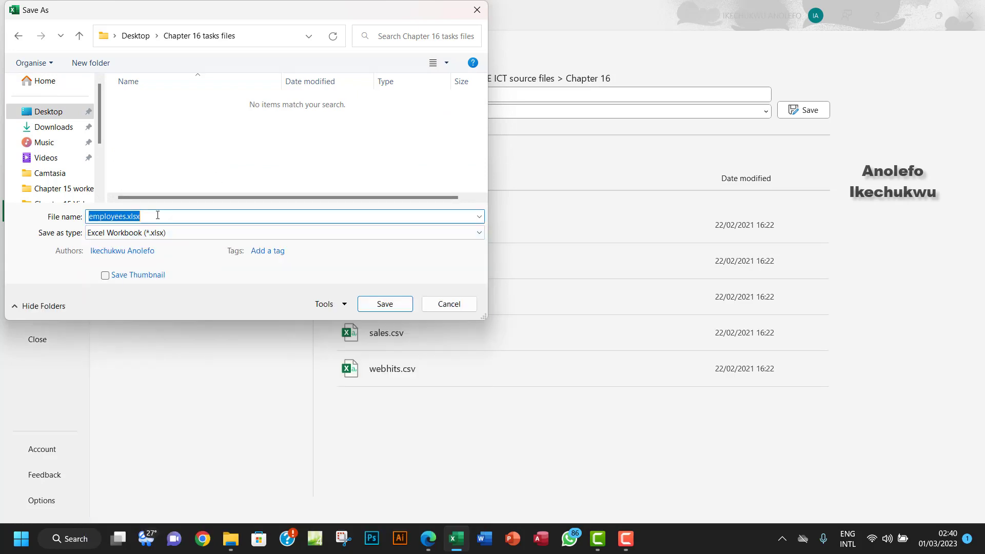
type("t")
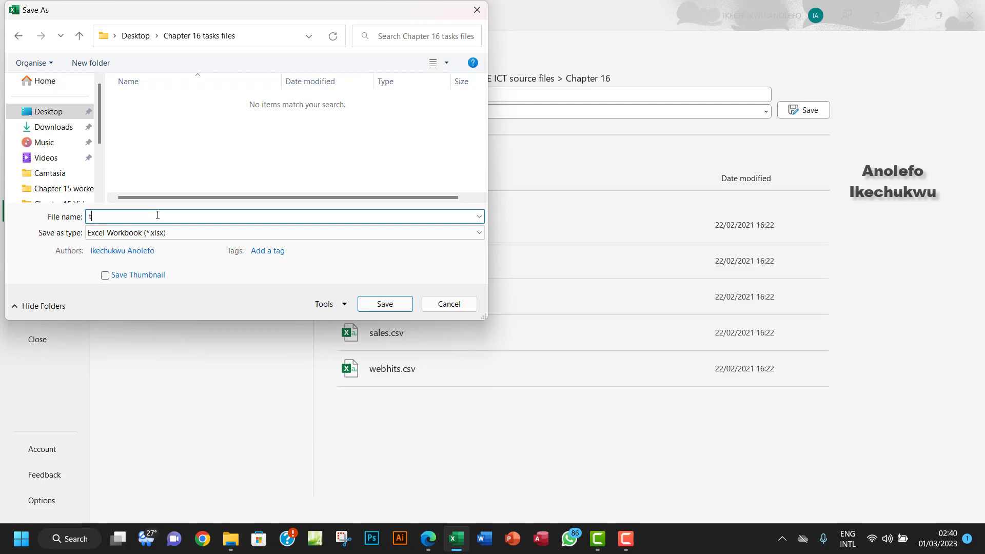
type("ask 16a")
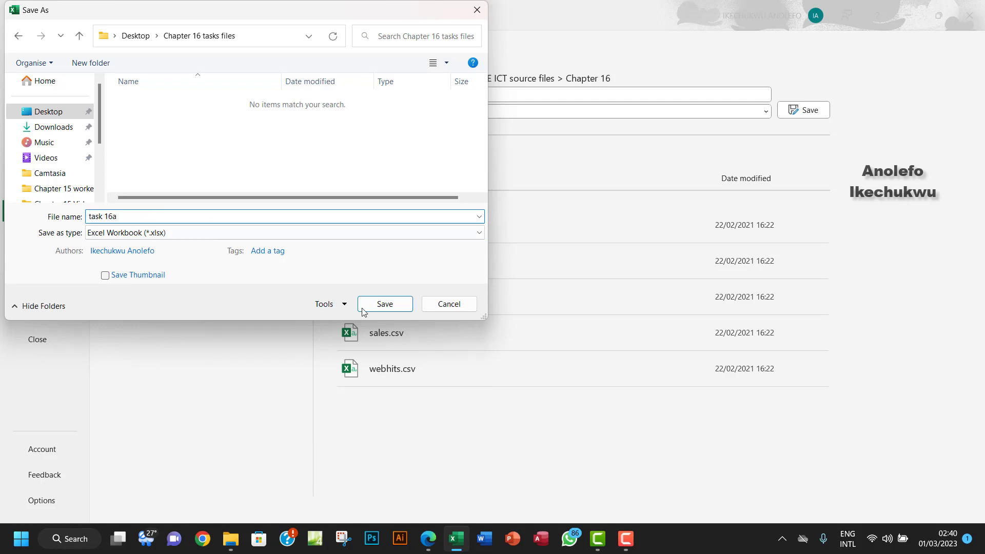
Save the workbook as task 16a.xlsx
left_click(384, 303)
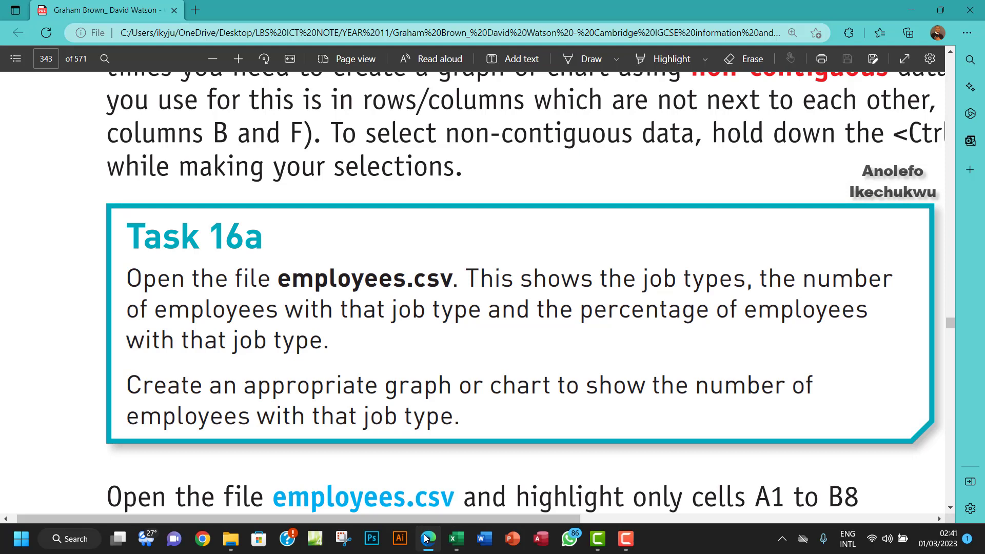
Back in task 16a, select cells A1 to B8 with job titles and staff numbers
left_click(455, 539)
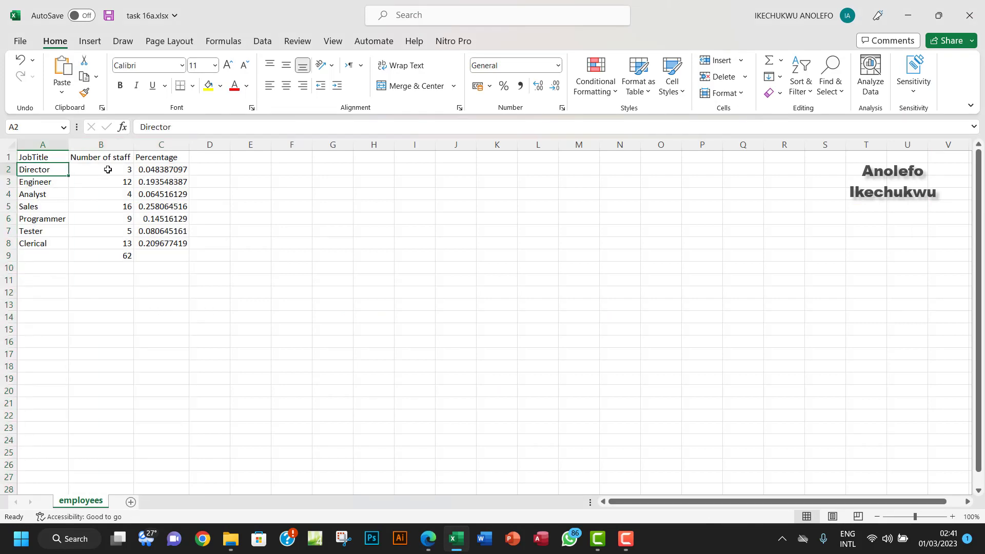
left_click(101, 169)
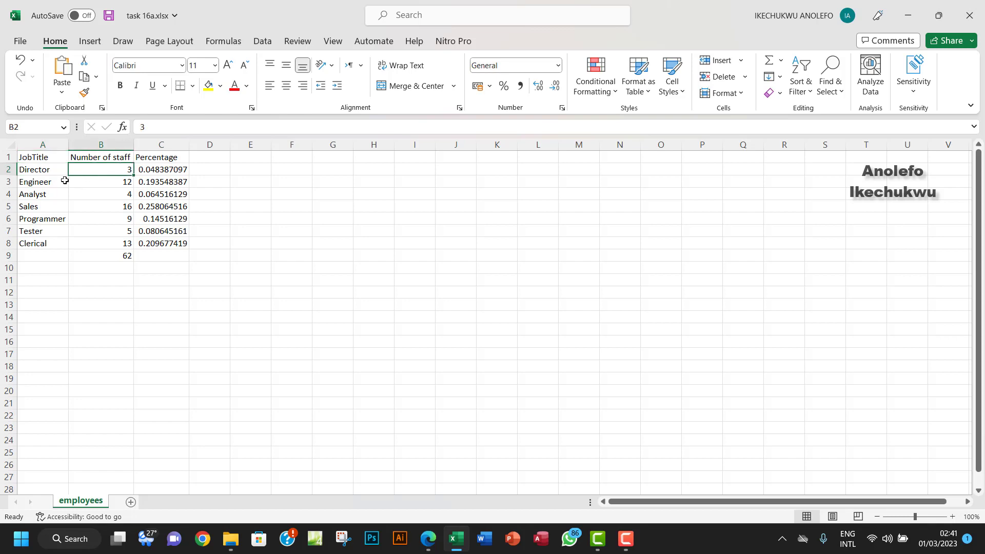
mouse_move(39, 170)
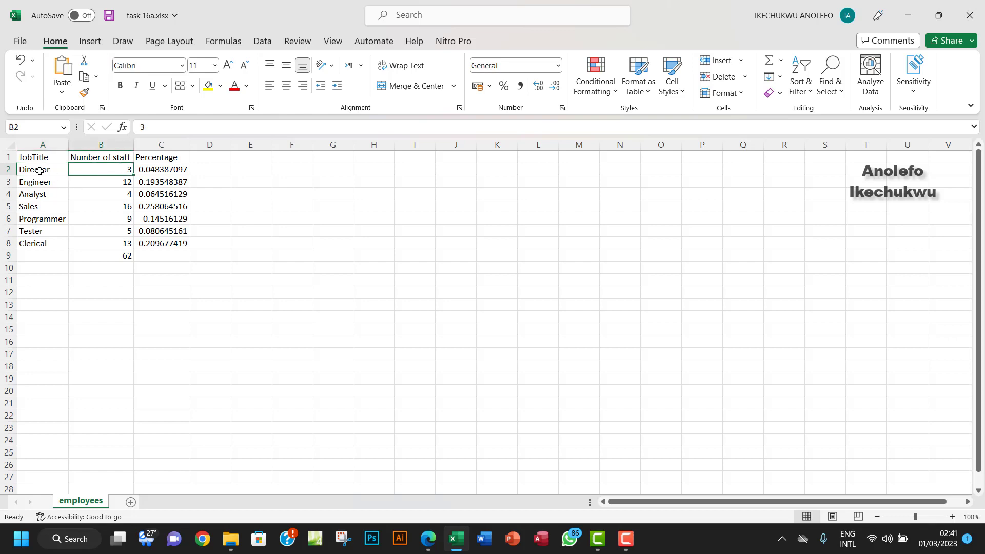
left_click_drag(42, 168, 101, 244)
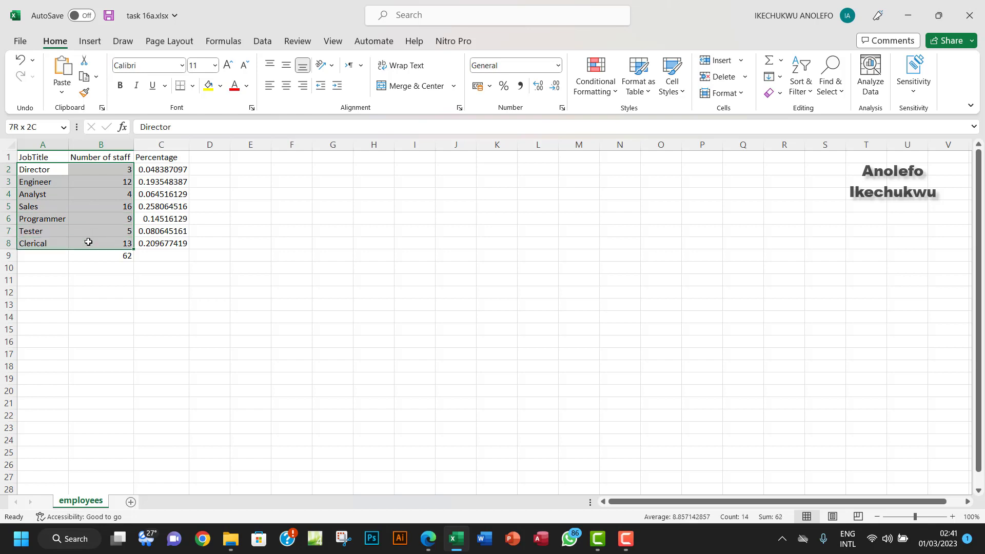
left_click(101, 182)
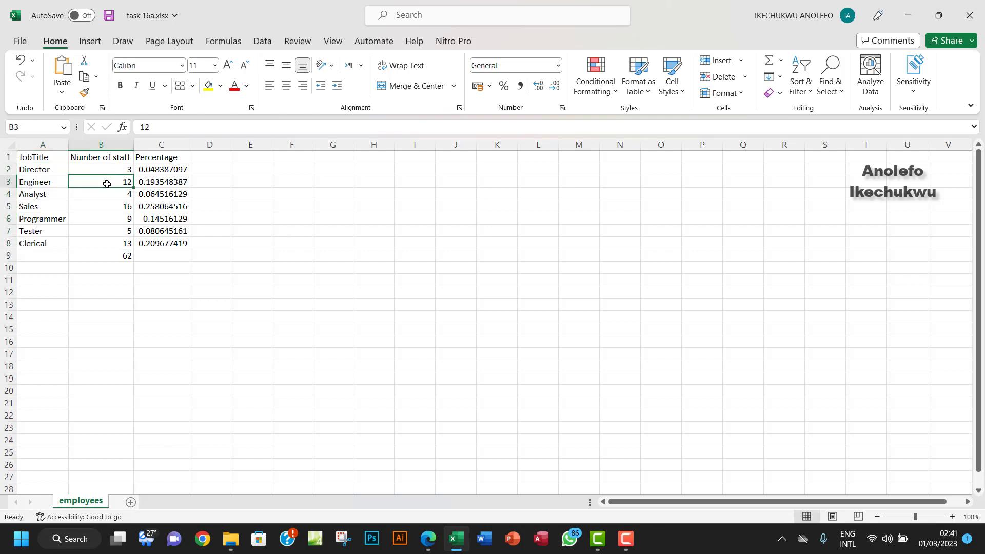
mouse_move(44, 170)
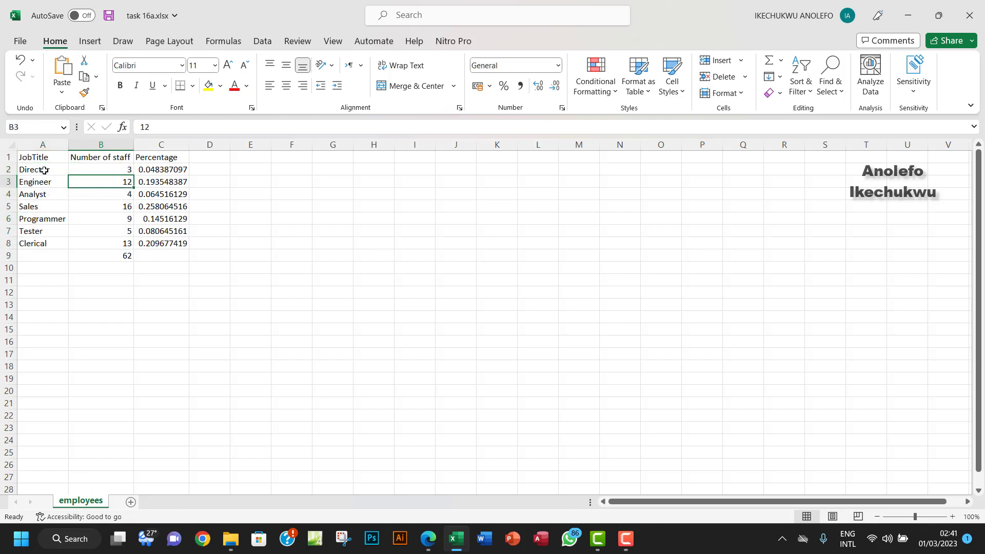
left_click_drag(43, 169, 101, 193)
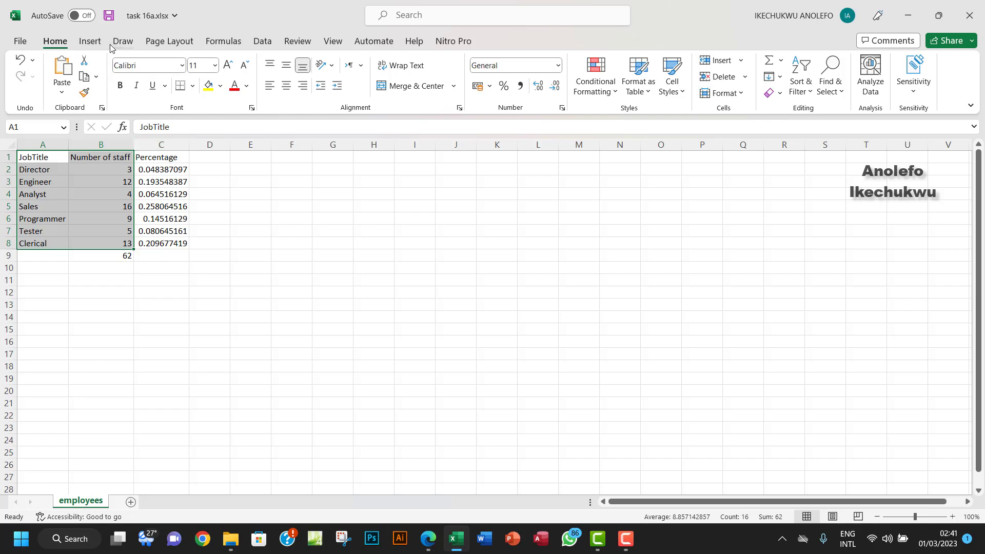
Insert a 2-D Clustered Column chart from the Insert tab's column chart options
left_click(89, 41)
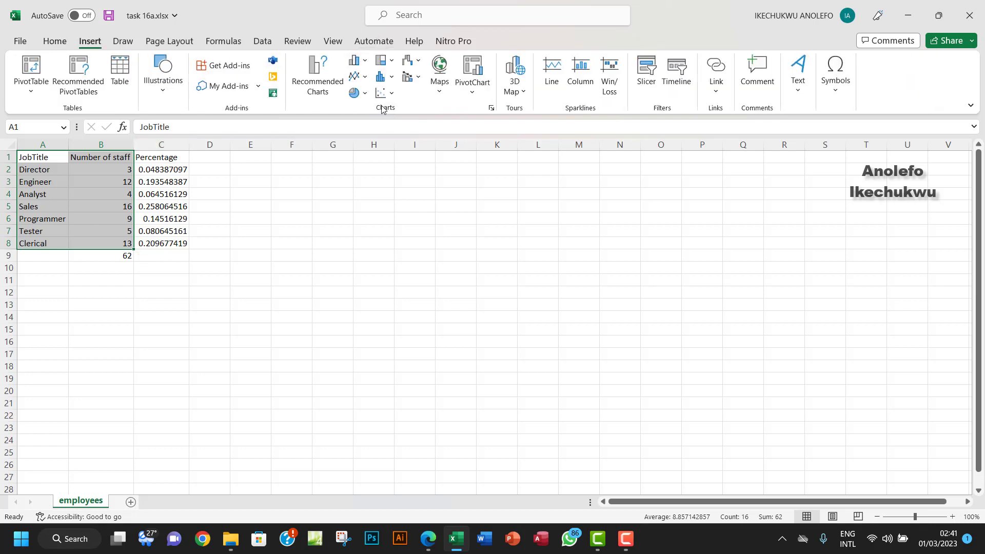
left_click(356, 61)
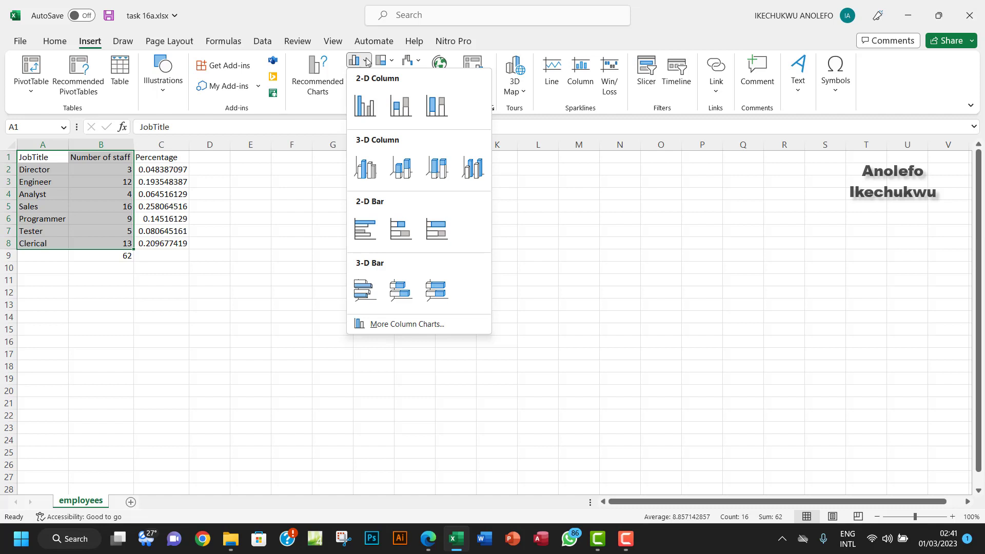
mouse_move(365, 167)
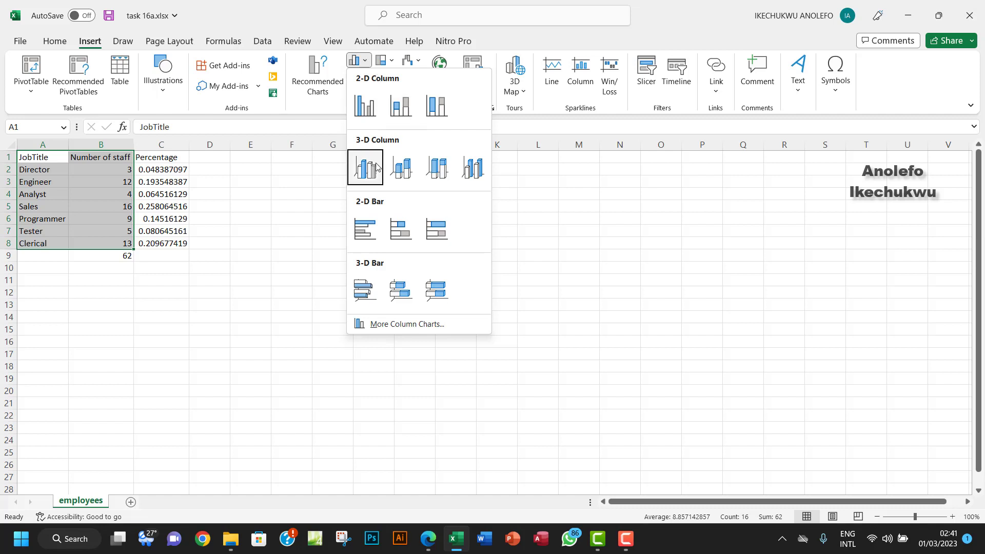
left_click(365, 168)
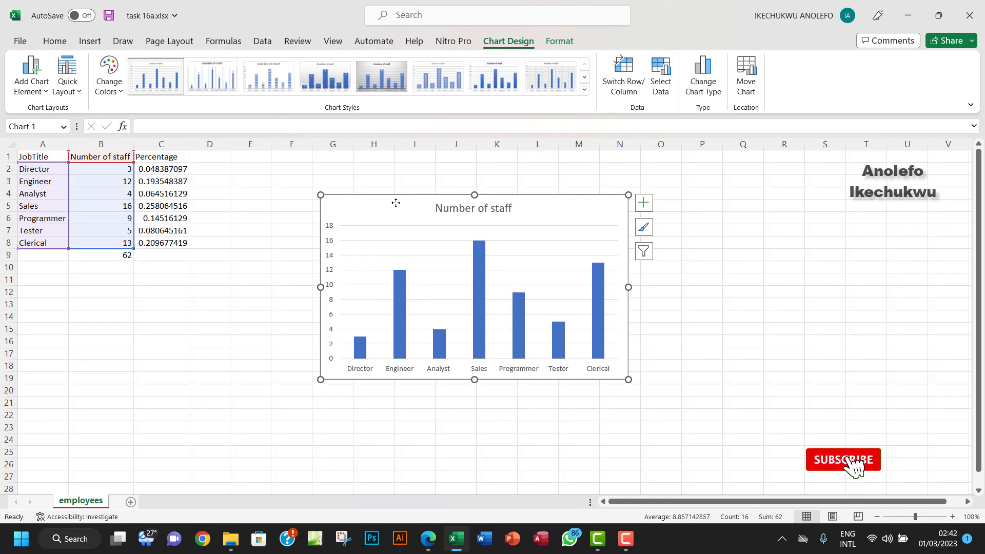
left_click(843, 459)
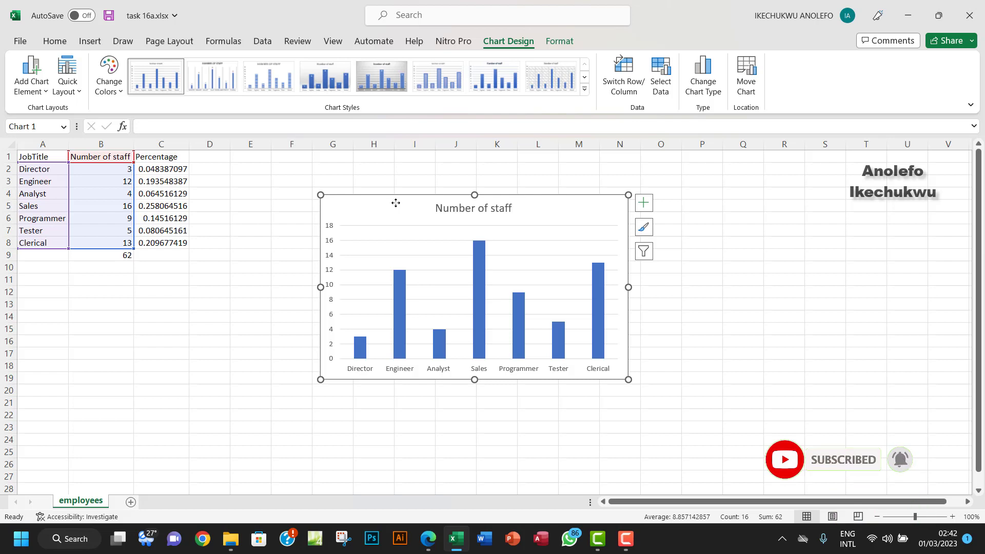
mouse_move(361, 377)
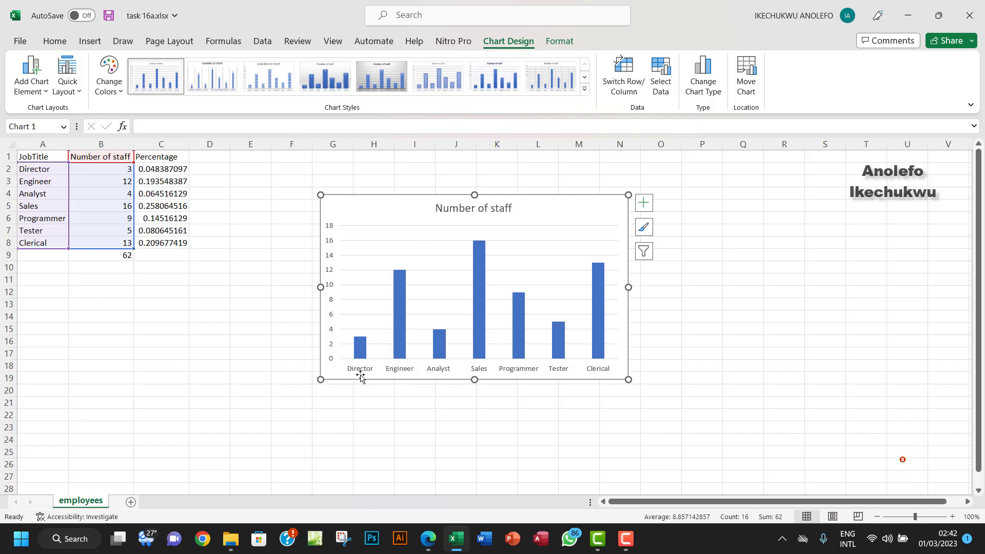
mouse_move(361, 339)
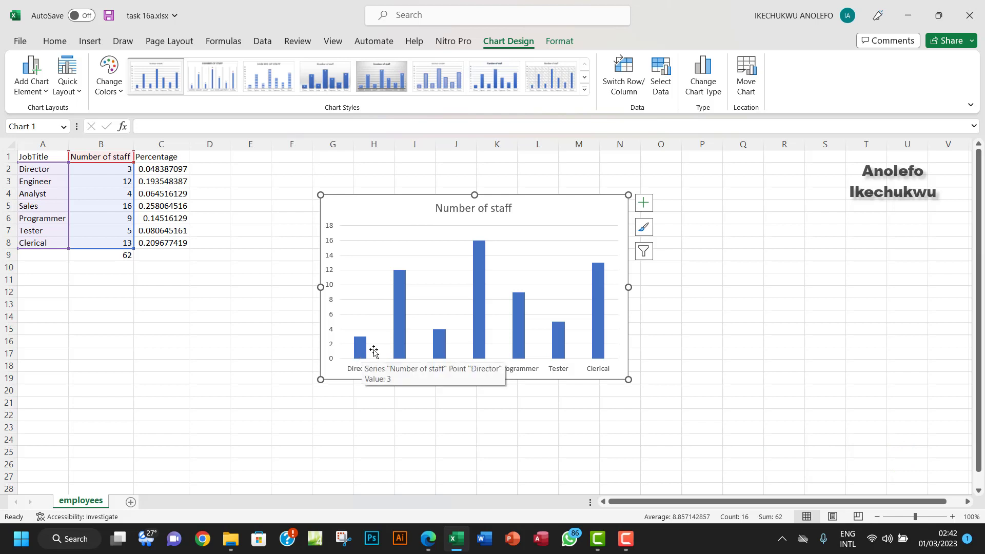
mouse_move(484, 333)
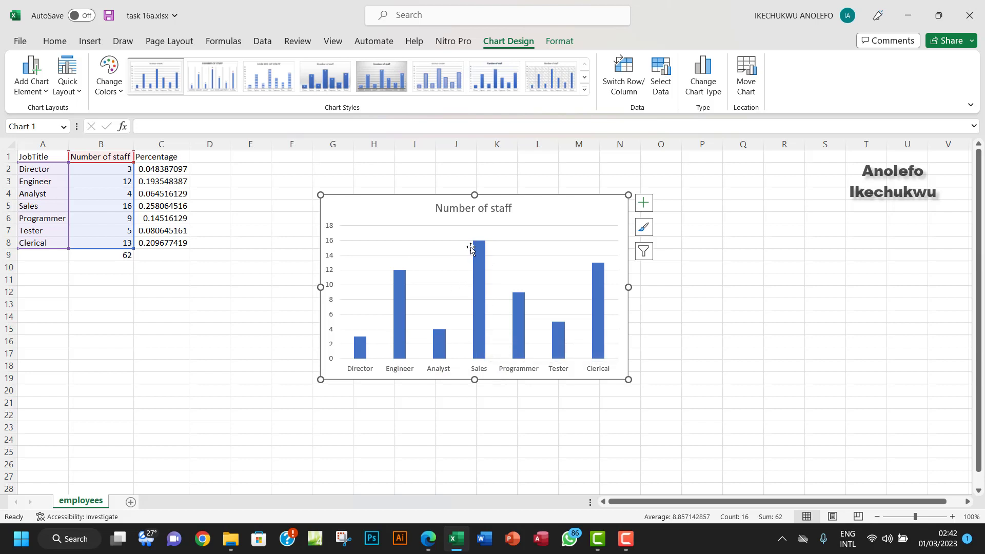
mouse_move(477, 264)
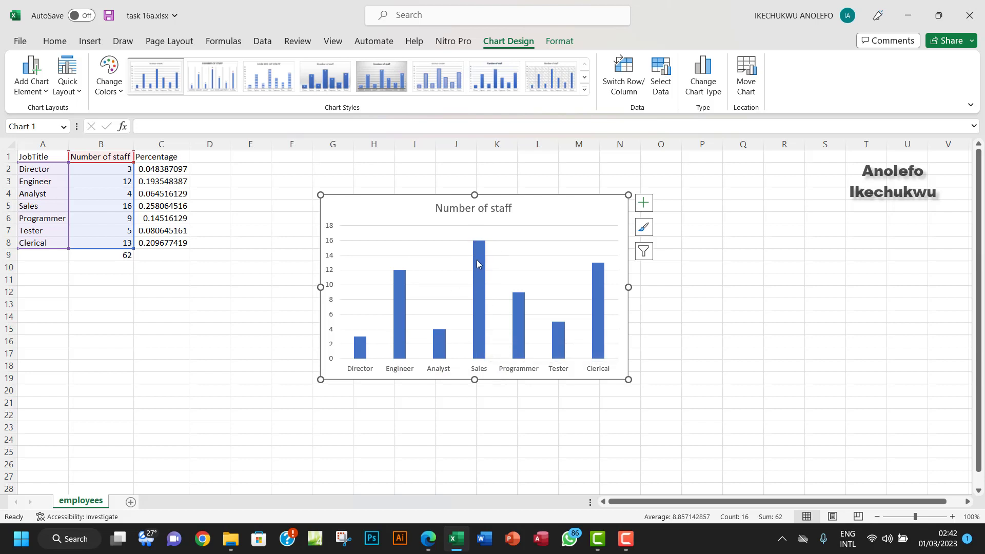
mouse_move(478, 271)
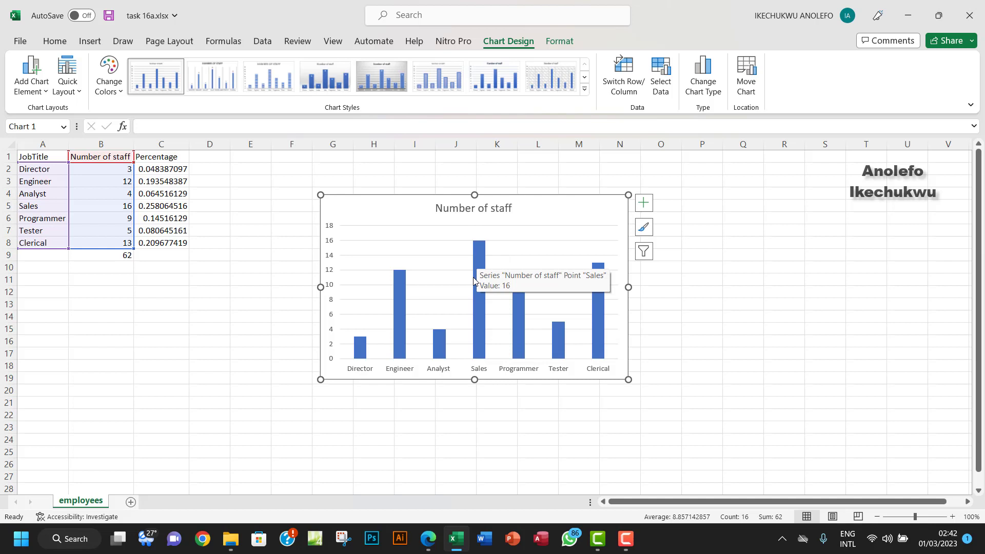
mouse_move(479, 282)
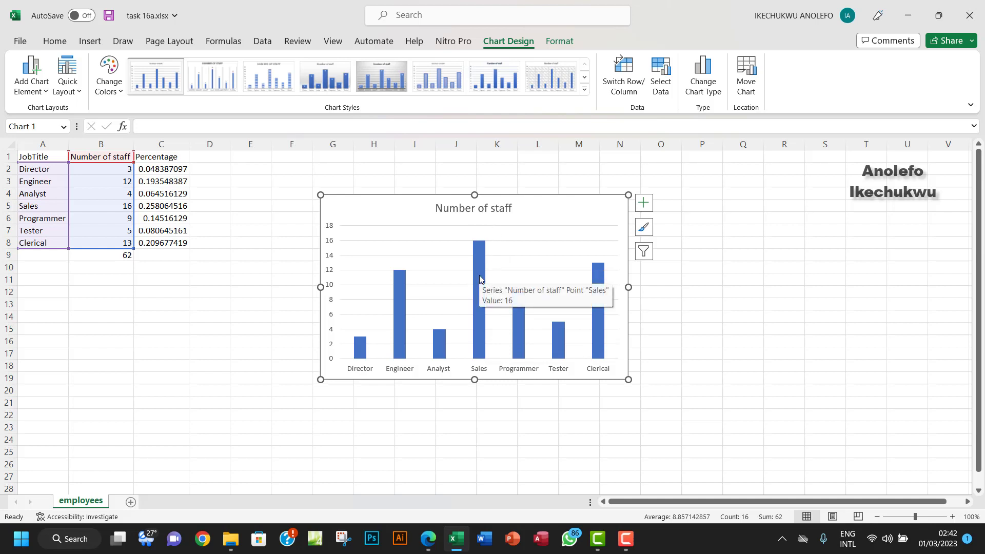
mouse_move(538, 247)
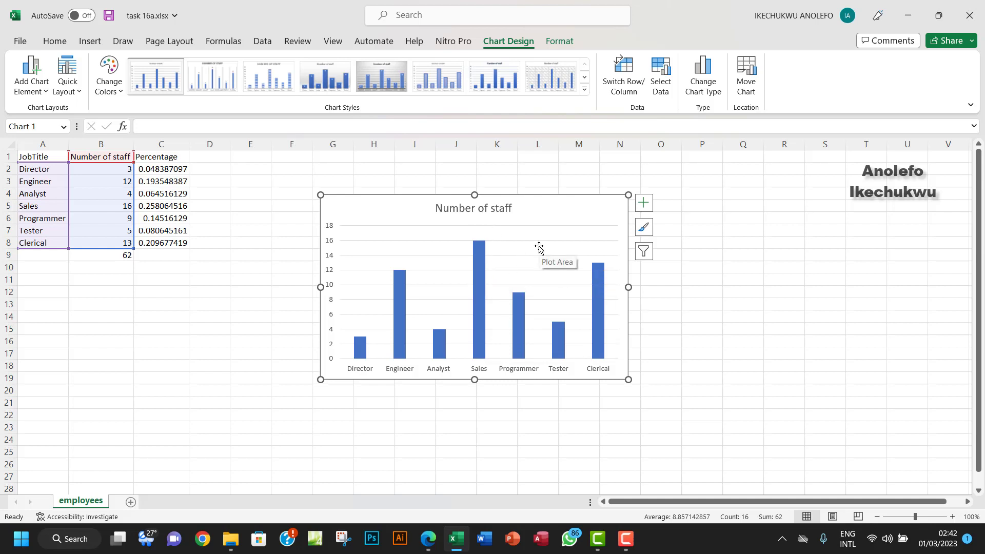